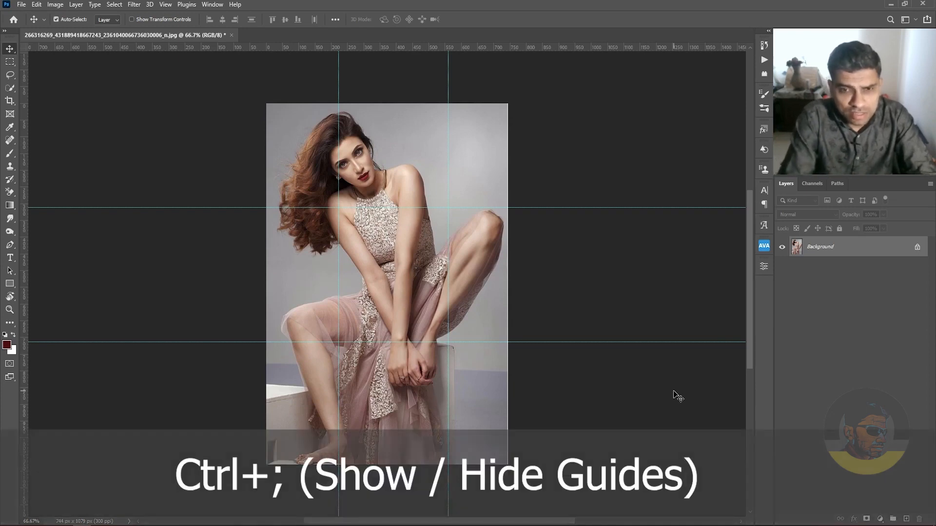
Toggle the guides' visibility with Ctrl+; a few times, leaving them shown over the photo
key(ctrl+semicolon)
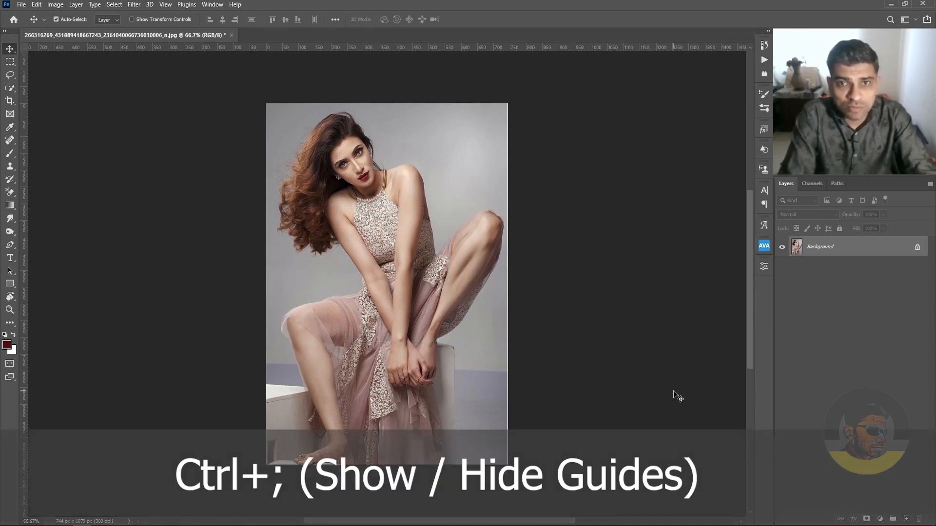
key(ctrl+semicolon)
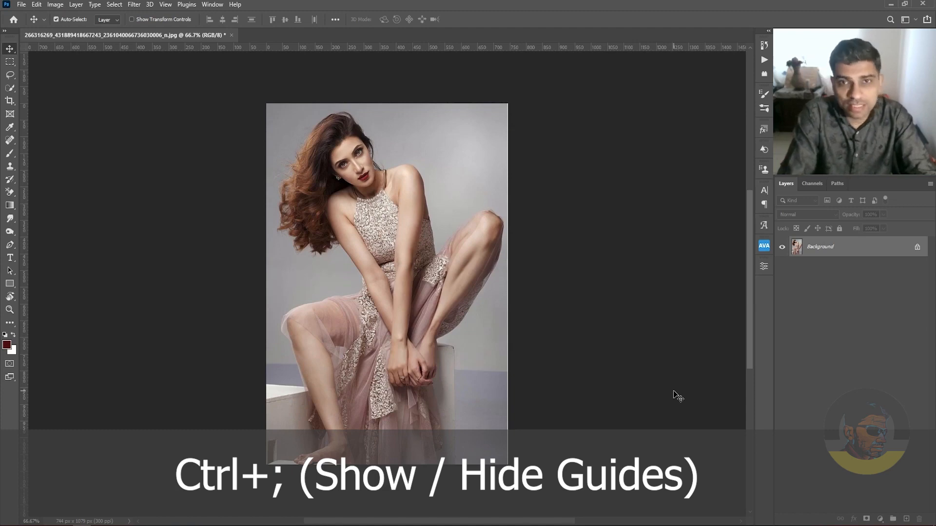
key(ctrl+semicolon)
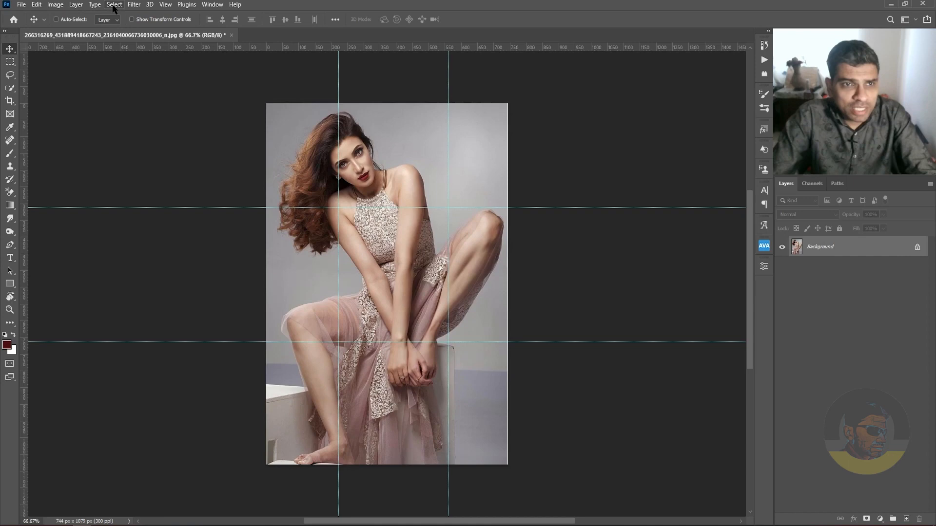
Check the guide visibility options without changes, then head into Edit for Preferences
click(165, 4)
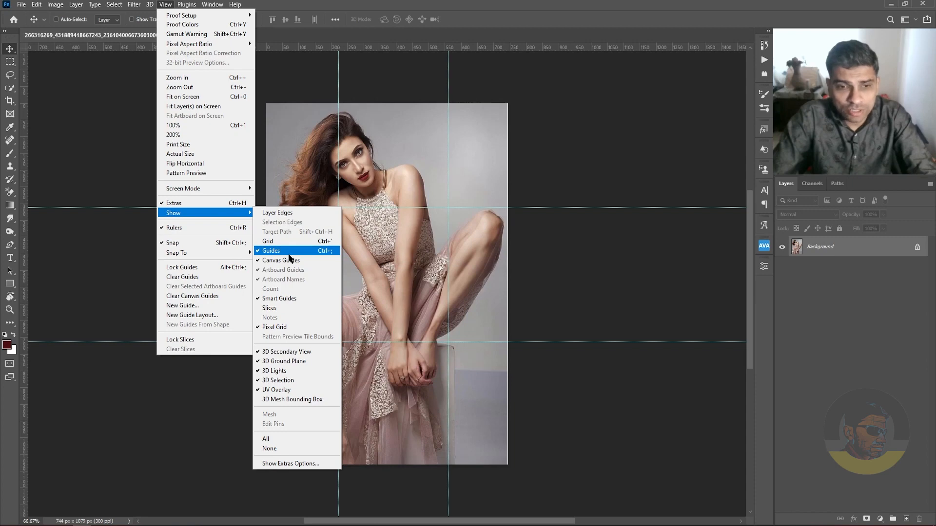
mouse_move(328, 259)
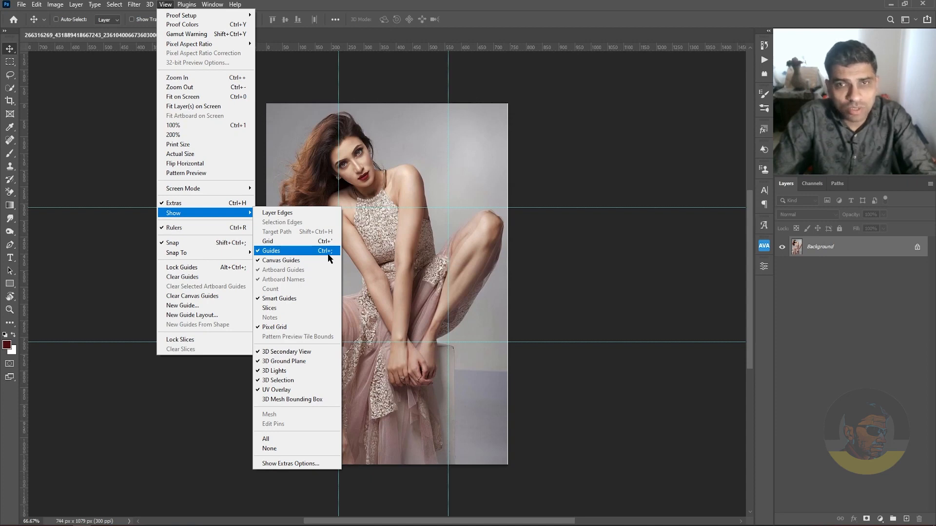
click(271, 250)
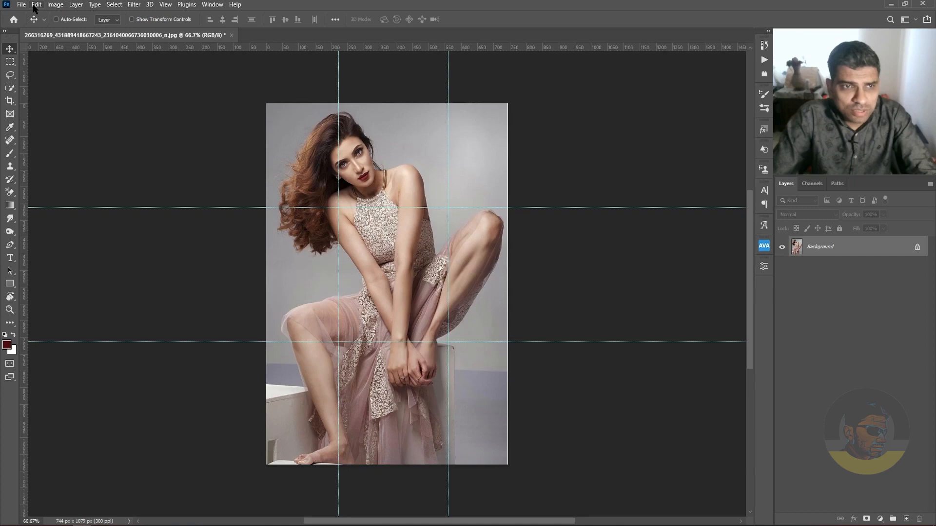
click(37, 4)
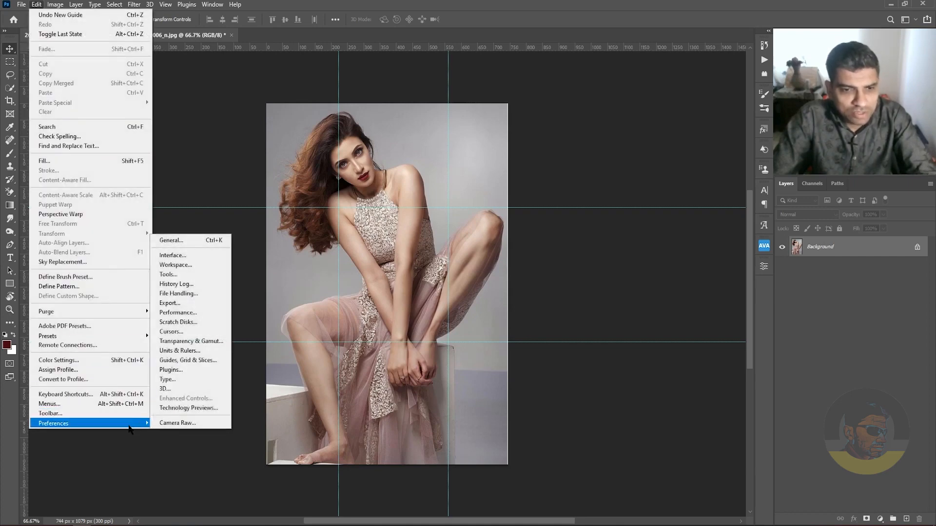
mouse_move(188, 360)
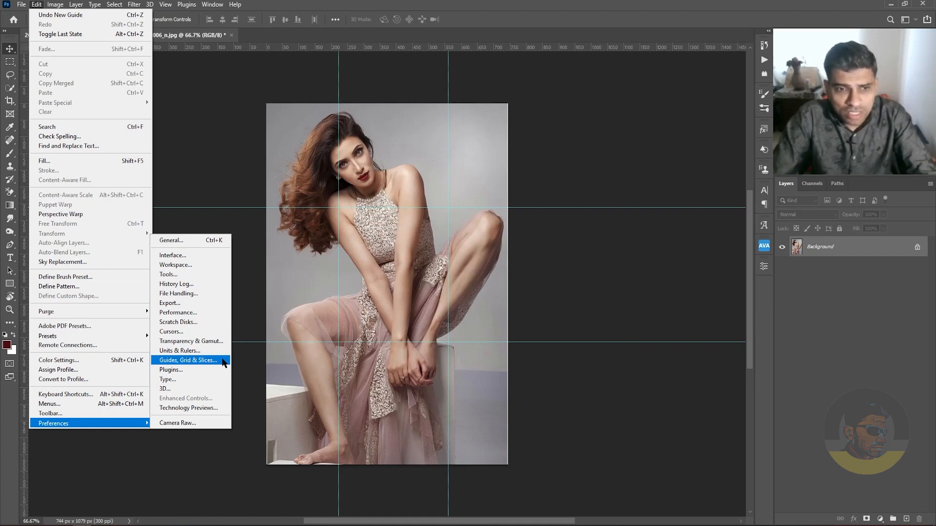
mouse_move(171, 240)
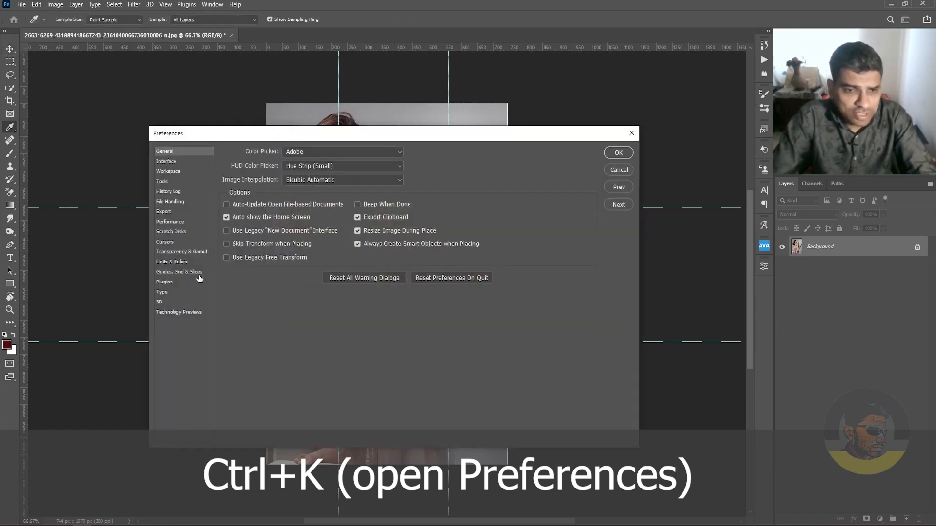
Show the Guides, Grid & Slices page of the Preferences dialog
click(178, 272)
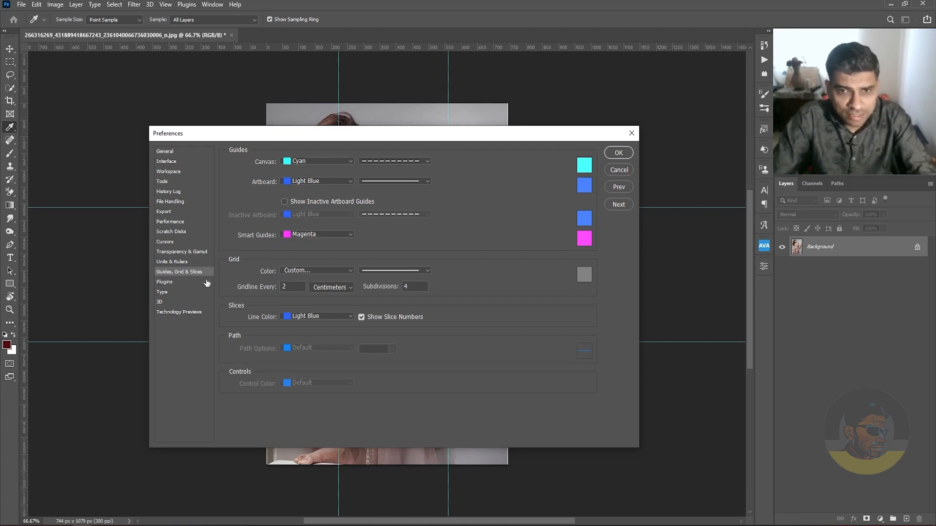
mouse_move(255, 164)
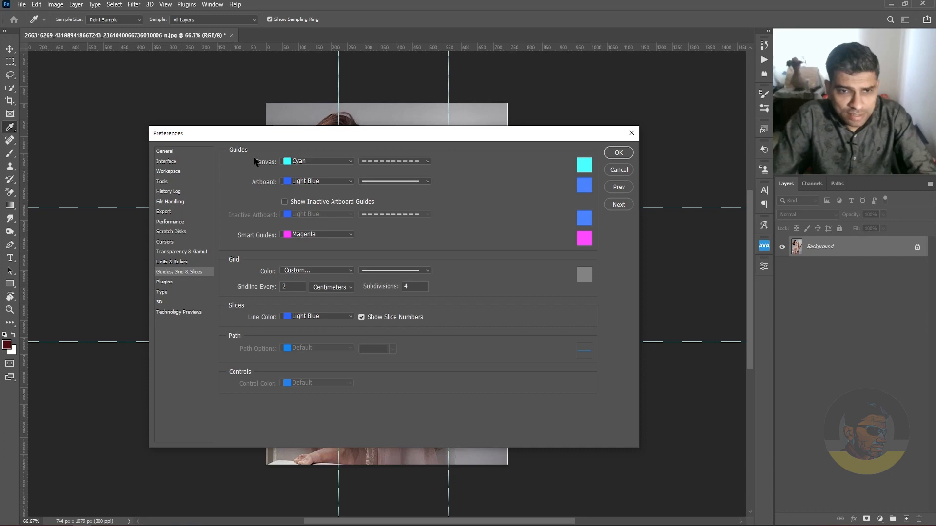
Preview Light Red and Yellow canvas guide colours, then return the list to Cyan
click(318, 161)
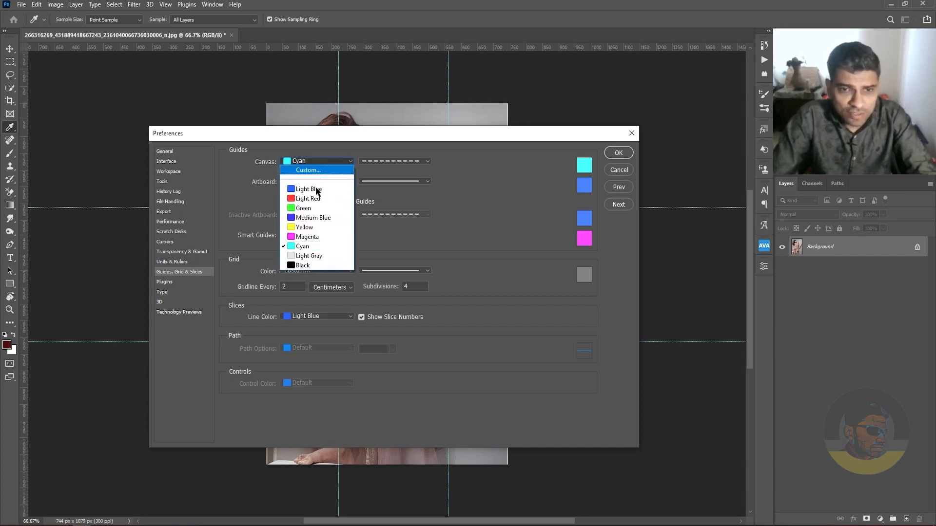
click(307, 199)
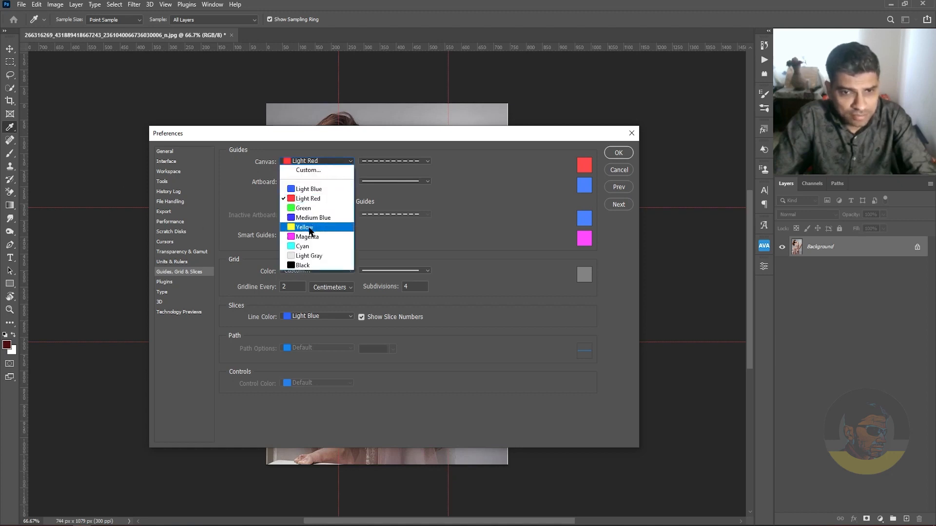
click(304, 226)
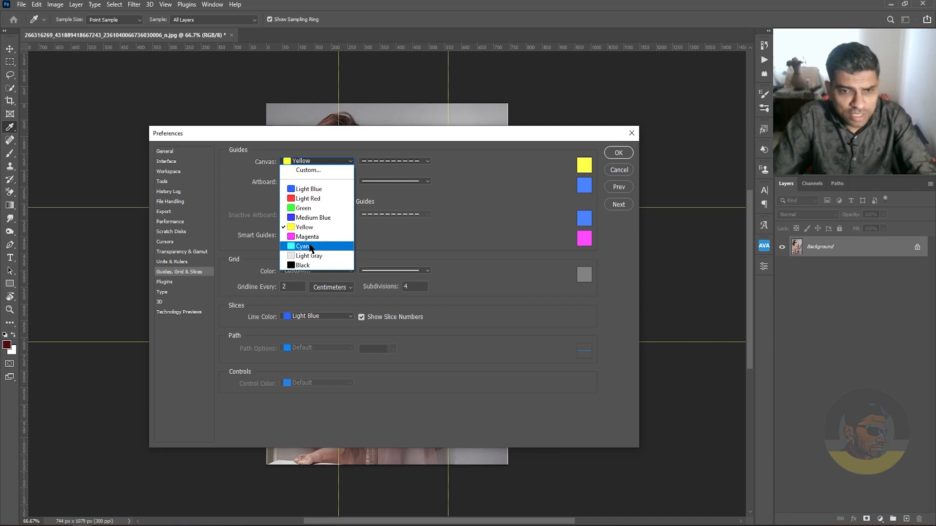
click(303, 246)
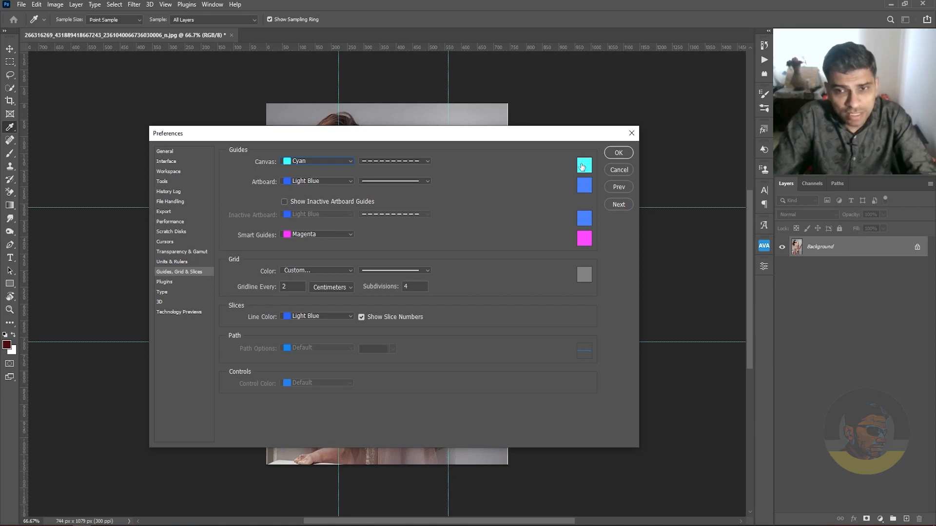
Choose a custom magenta guide colour in the Color Picker and confirm it
click(584, 165)
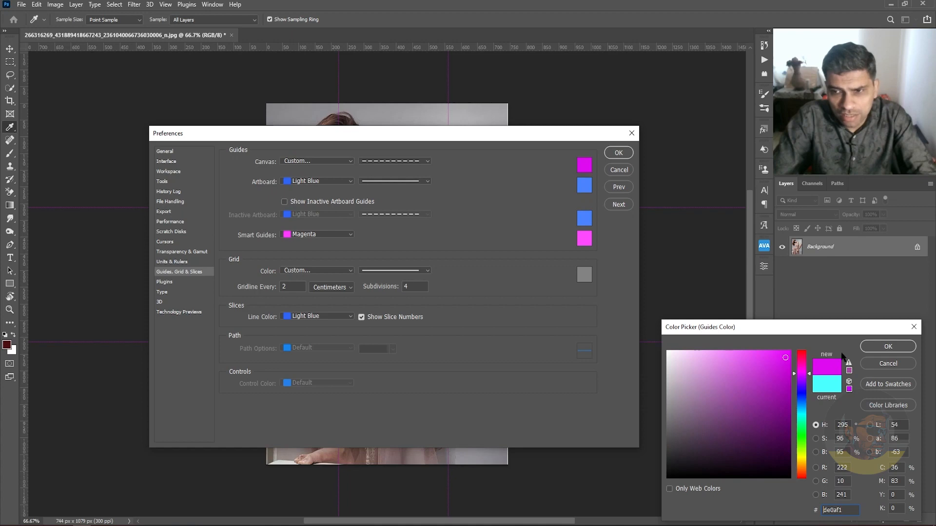
click(888, 346)
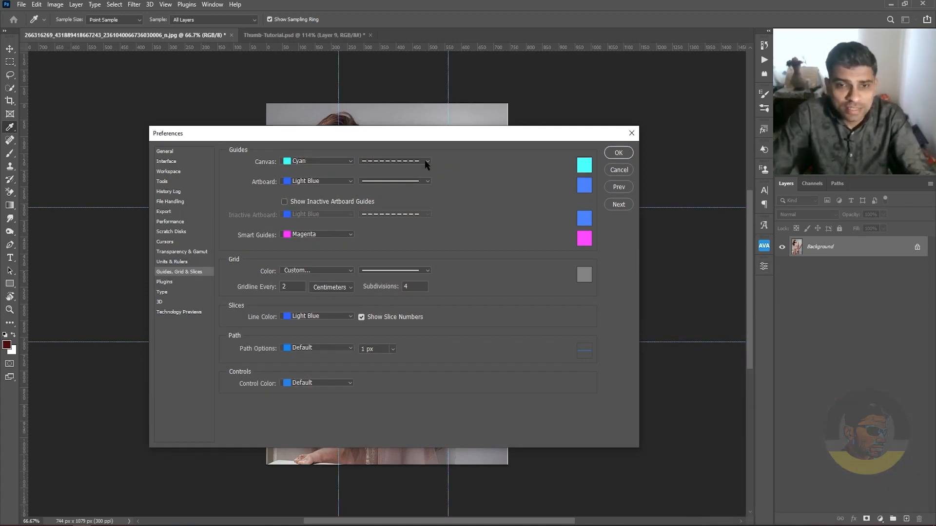
Set the canvas guide style to solid Lines instead of dashed
click(427, 161)
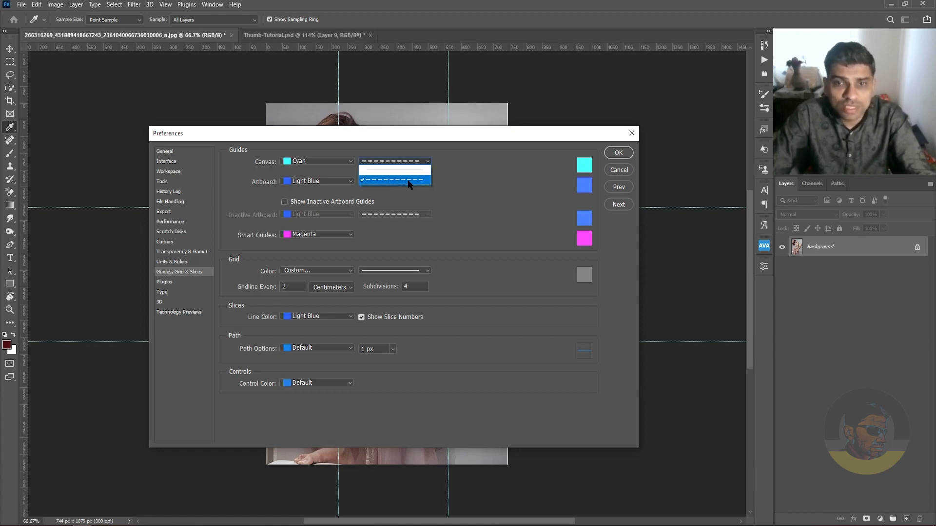
click(618, 152)
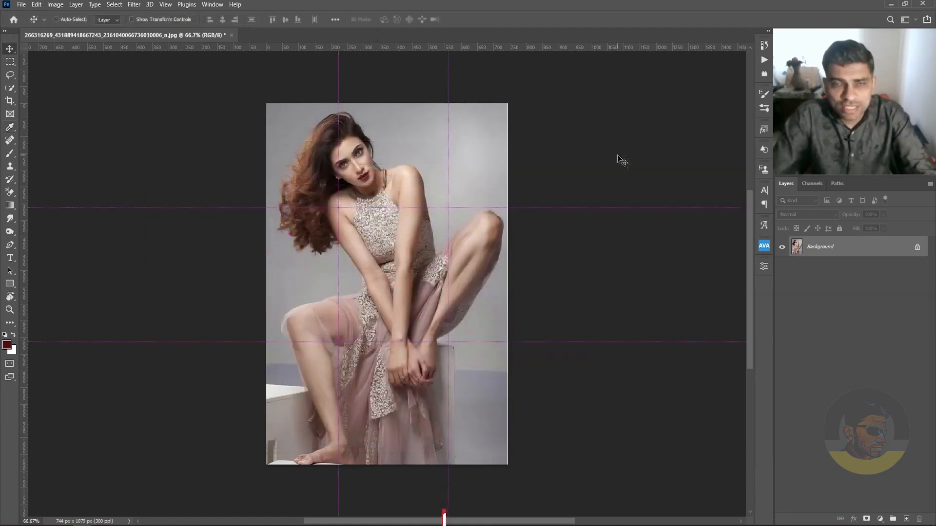